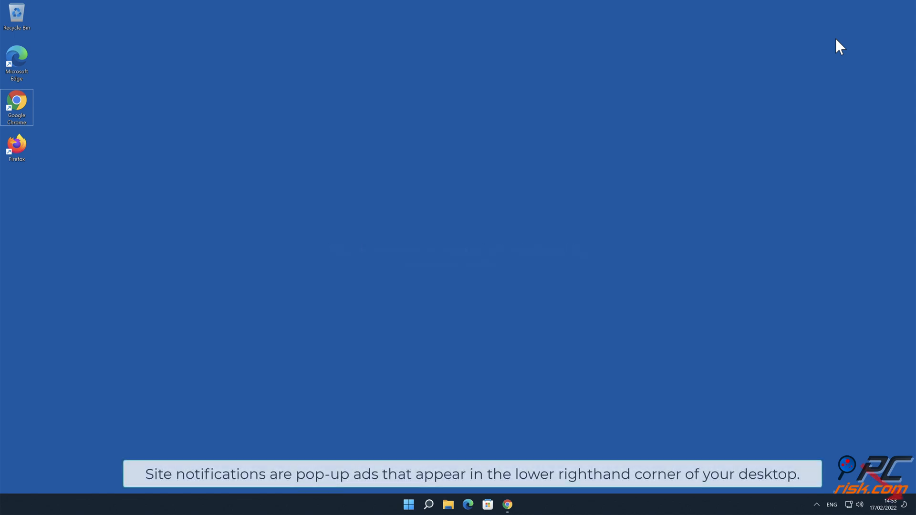
pyautogui.moveTo(609, 275)
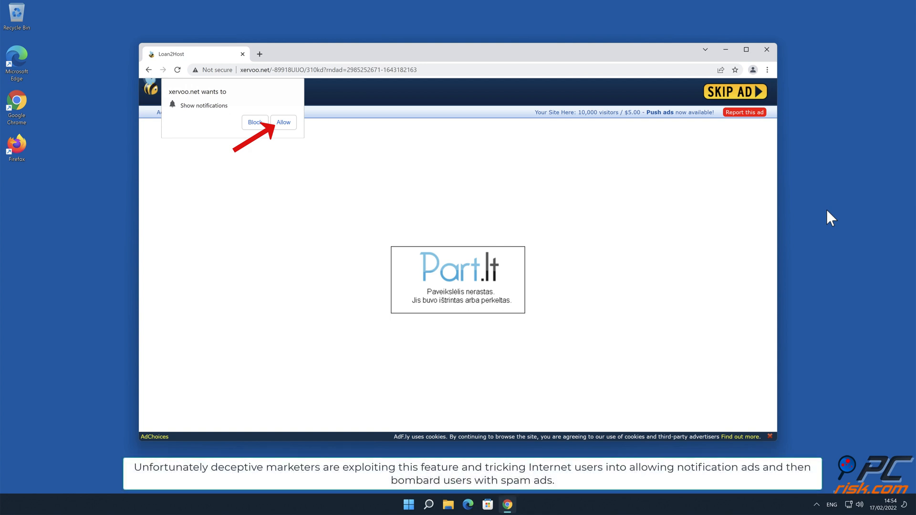
pyautogui.moveTo(444, 182)
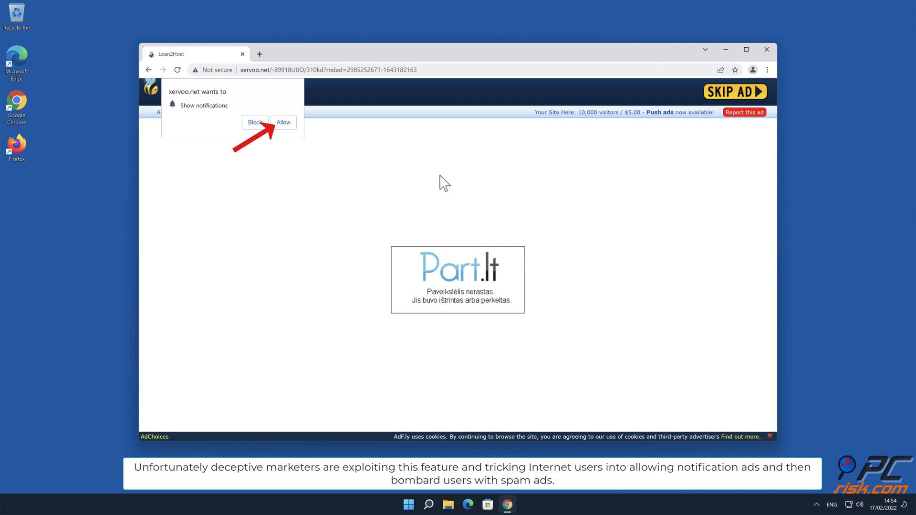
# Step: Dismiss the xervoo.net notification pop-up and close the Chrome window
pyautogui.click(283, 122)
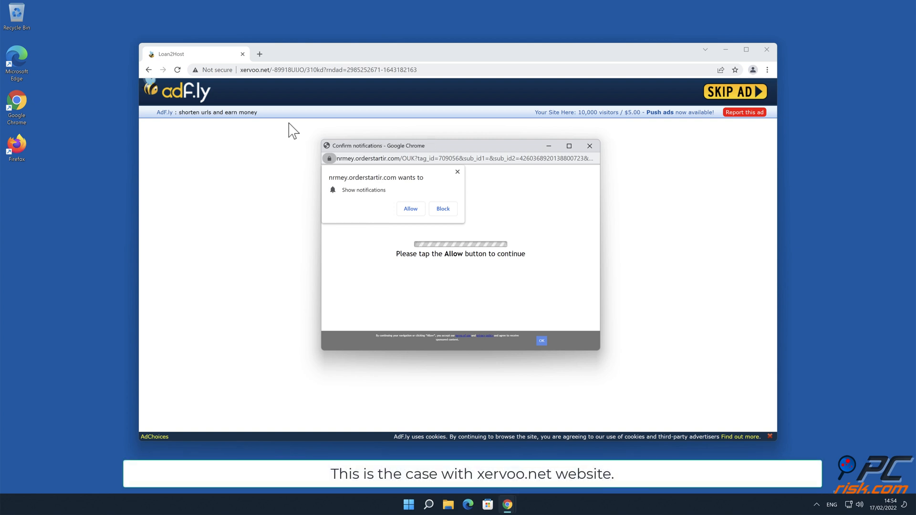
pyautogui.click(590, 145)
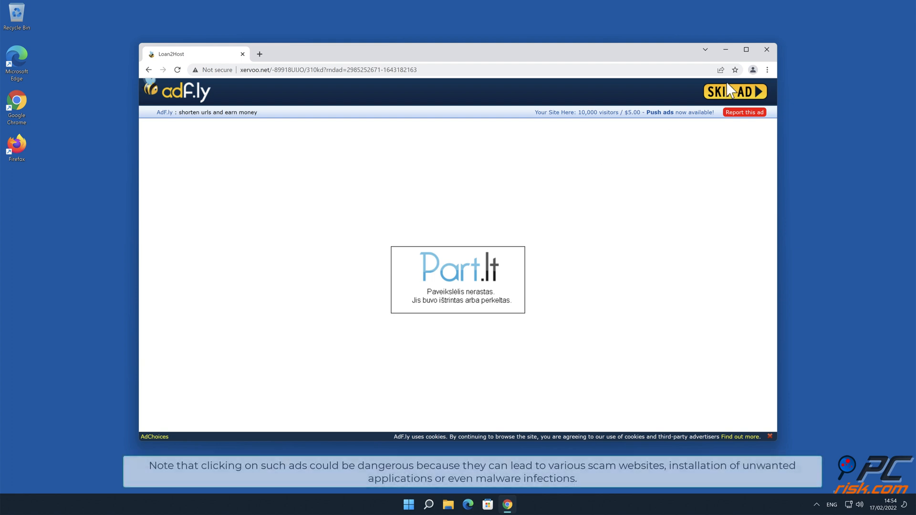
pyautogui.click(767, 49)
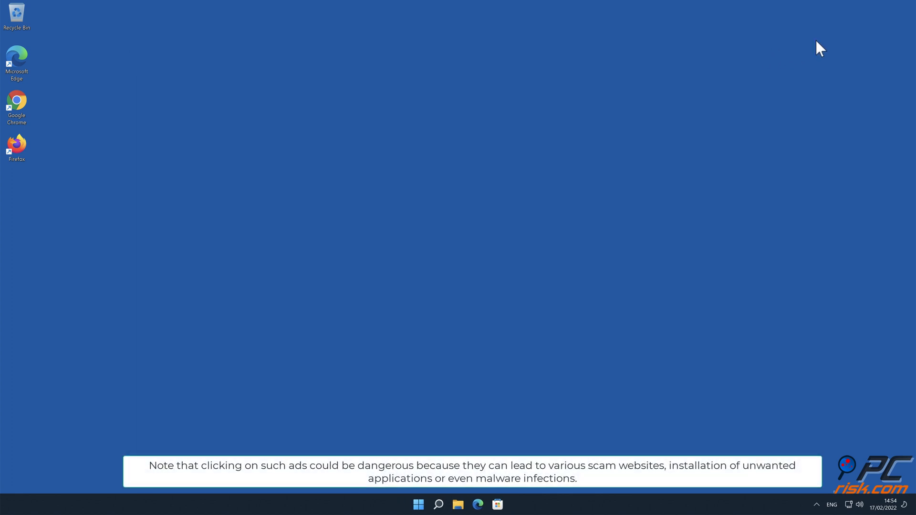
pyautogui.moveTo(845, 40)
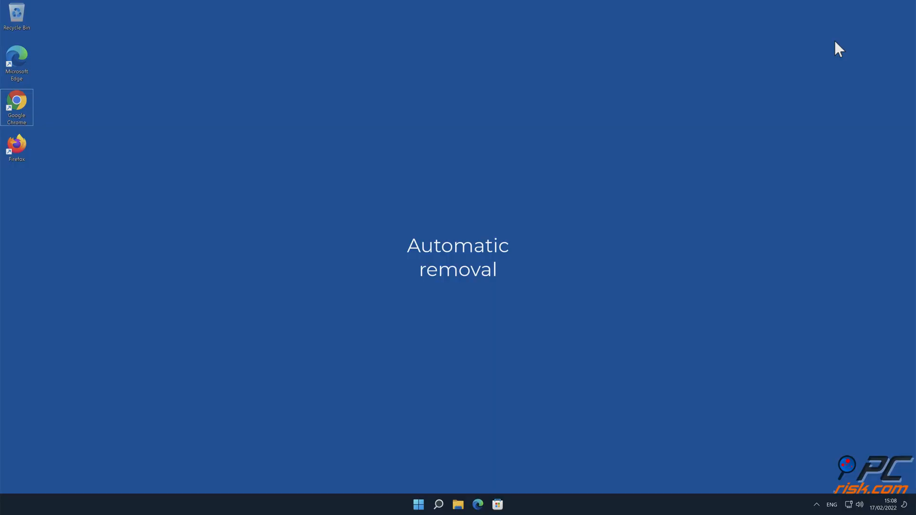
pyautogui.moveTo(101, 115)
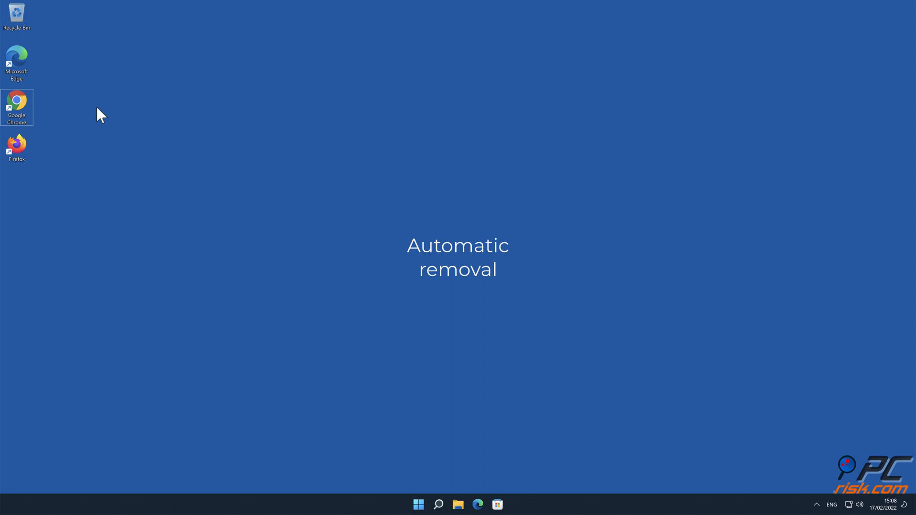
pyautogui.doubleClick(16, 107)
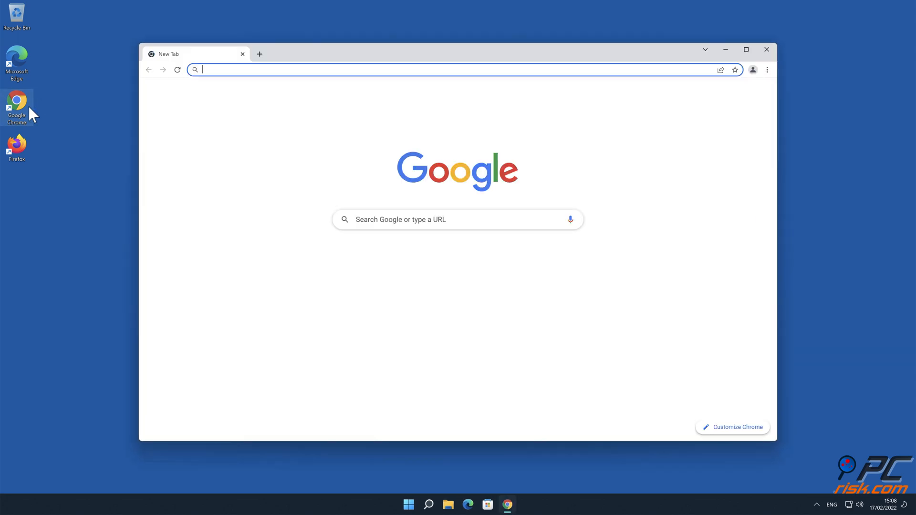
pyautogui.write('www.c')
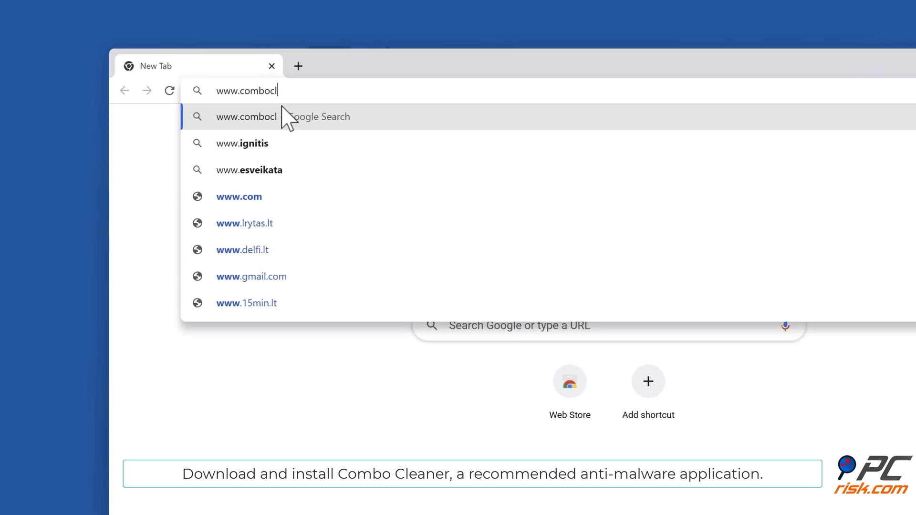
pyautogui.write('ombocleaner.com')
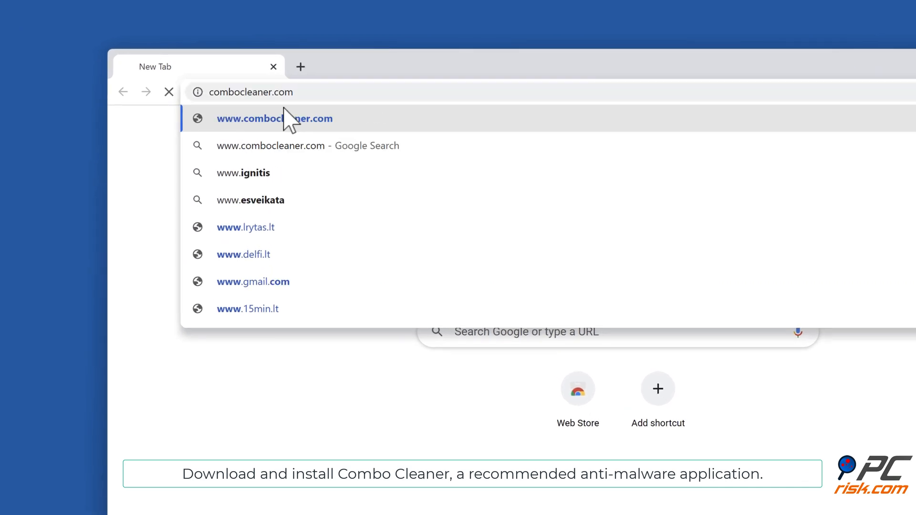
pyautogui.click(275, 119)
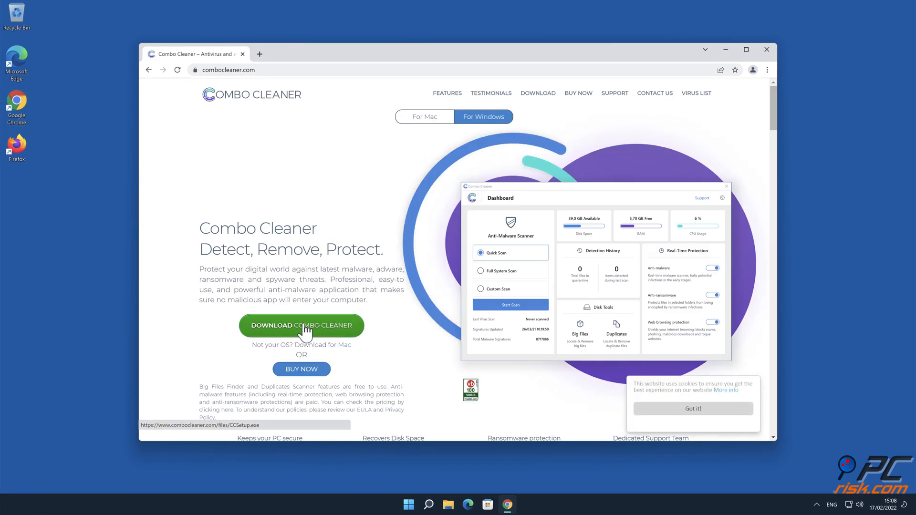
pyautogui.click(301, 326)
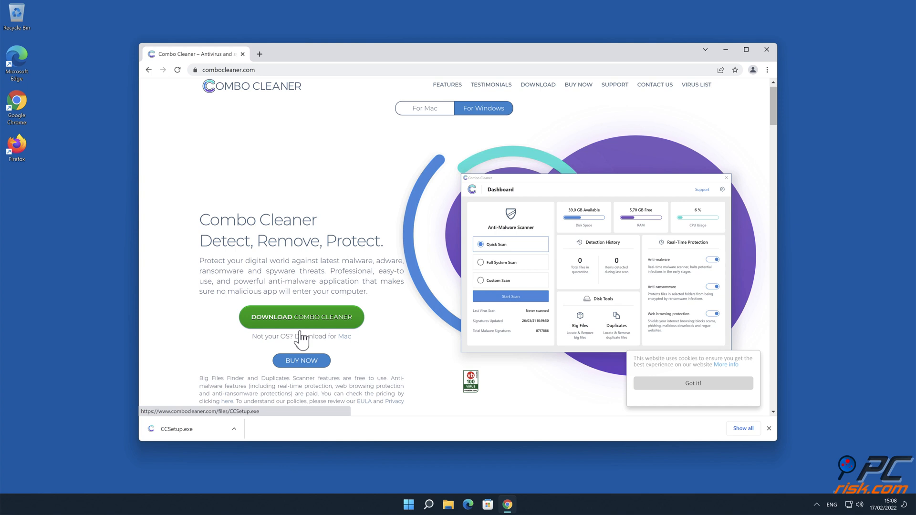
pyautogui.click(175, 429)
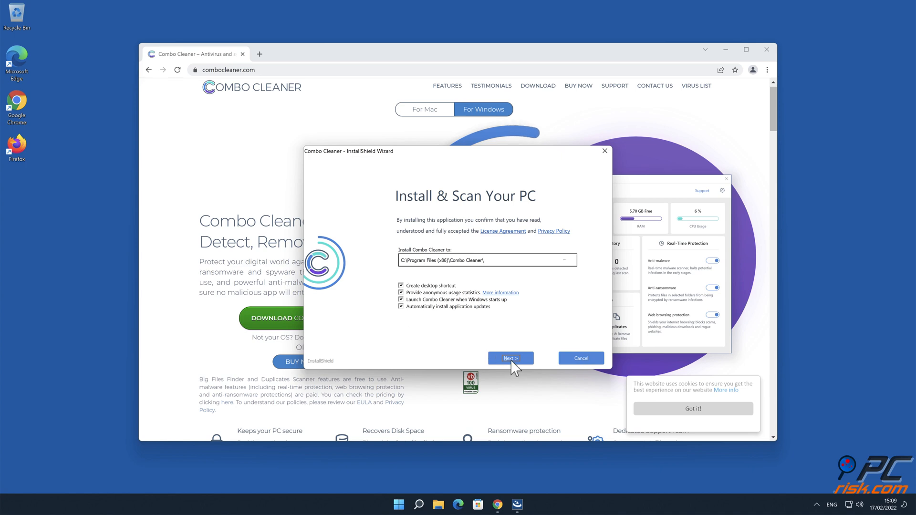
# Step: Install Combo Cleaner with default options and finish with 'Launch Combo Cleaner' checked
pyautogui.click(509, 359)
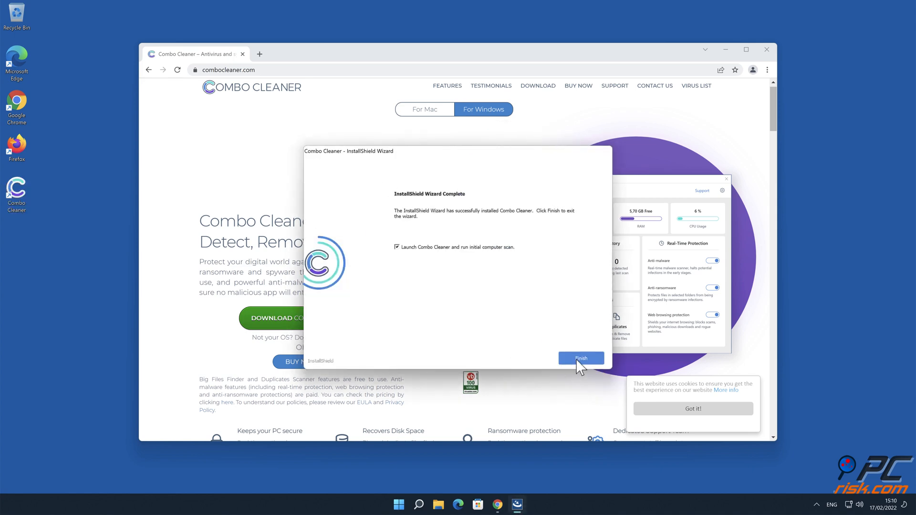
pyautogui.click(581, 358)
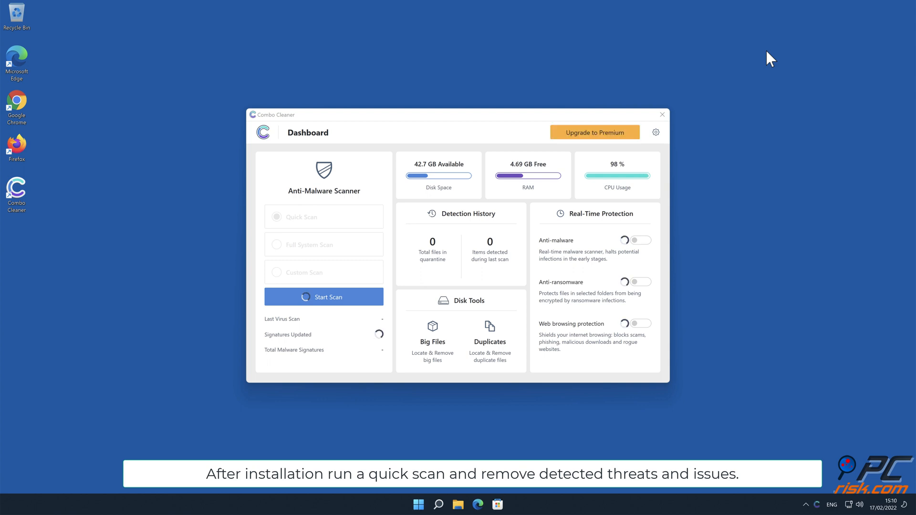
# Step: Scan the computer, quarantine the xervoo.net Ads threat, and dismiss the scan summary
pyautogui.click(323, 297)
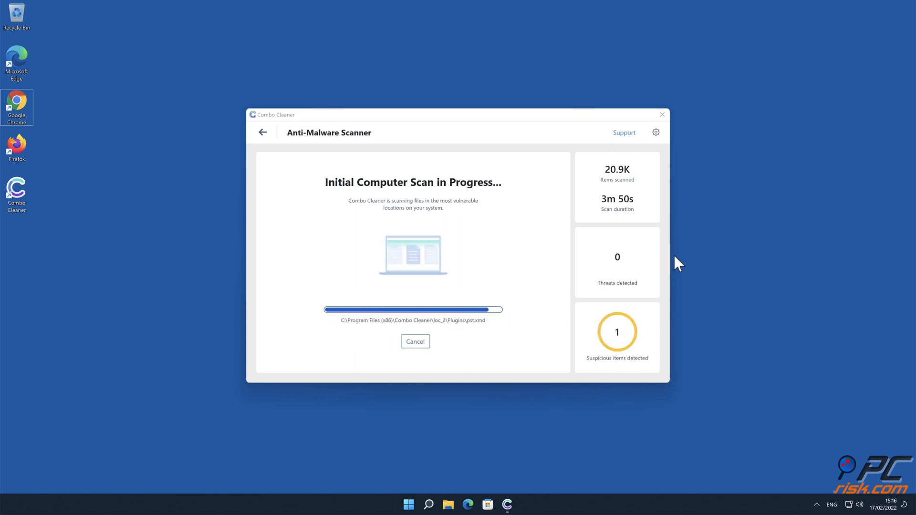
pyautogui.click(623, 359)
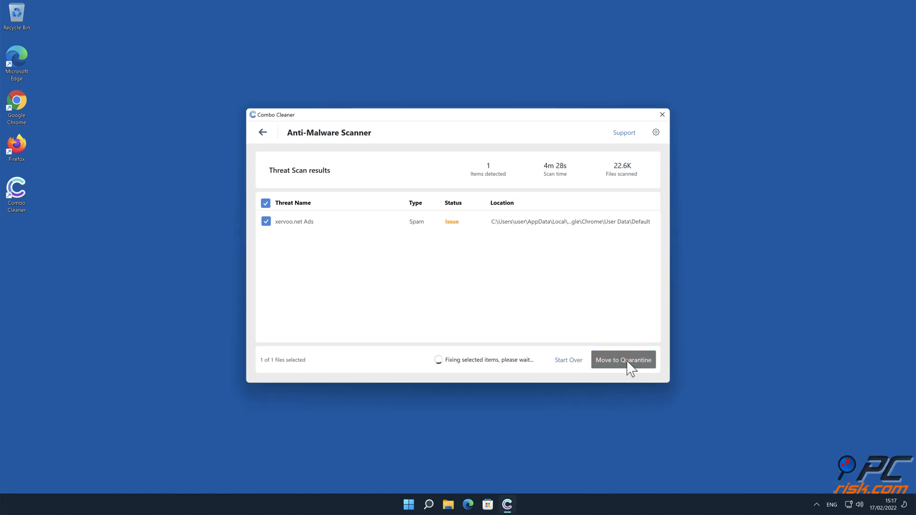
pyautogui.click(622, 359)
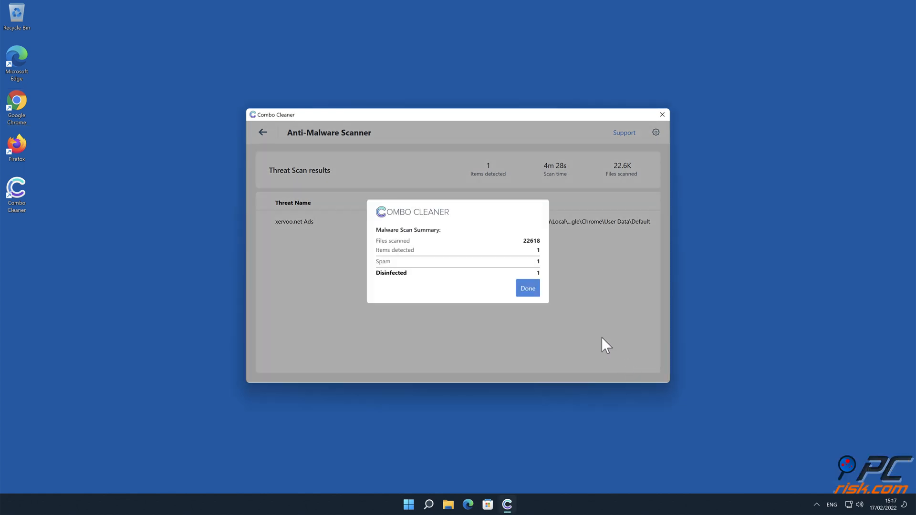
pyautogui.click(526, 288)
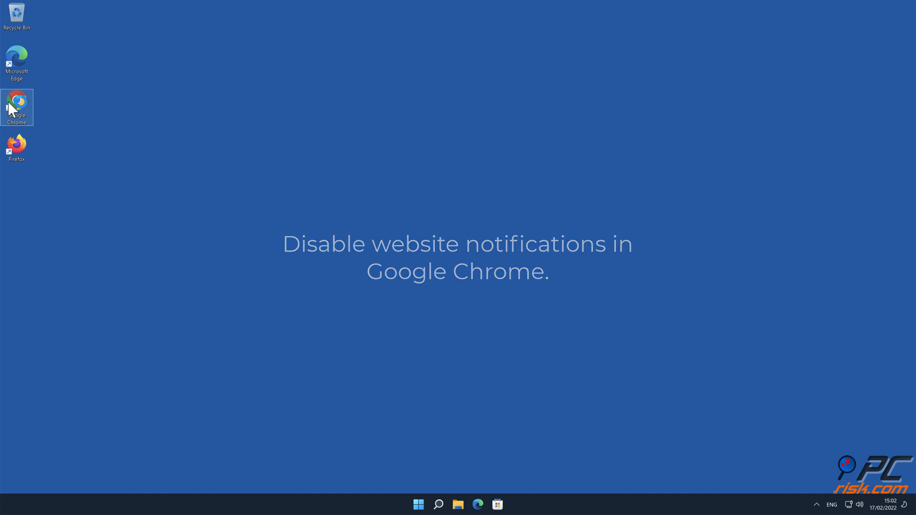
# Step: Launch Chrome and go to Settings through the three-dot menu
pyautogui.doubleClick(17, 107)
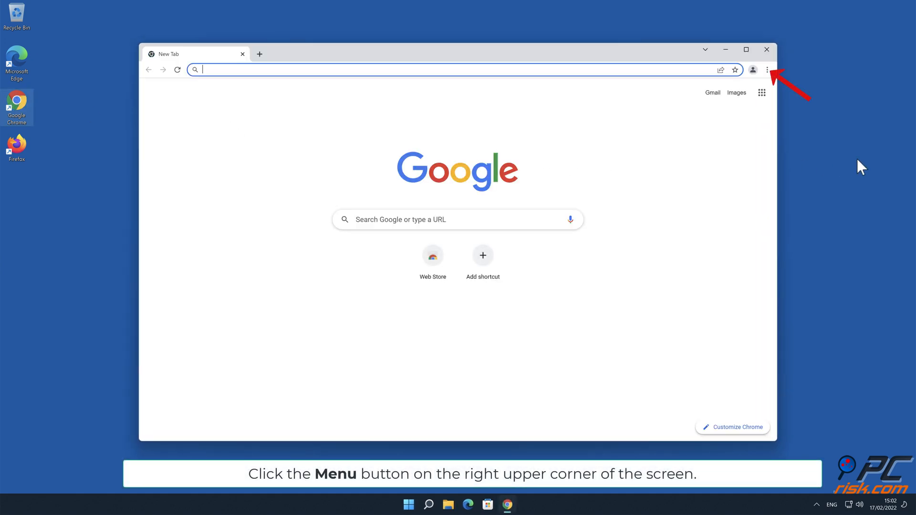
pyautogui.click(767, 70)
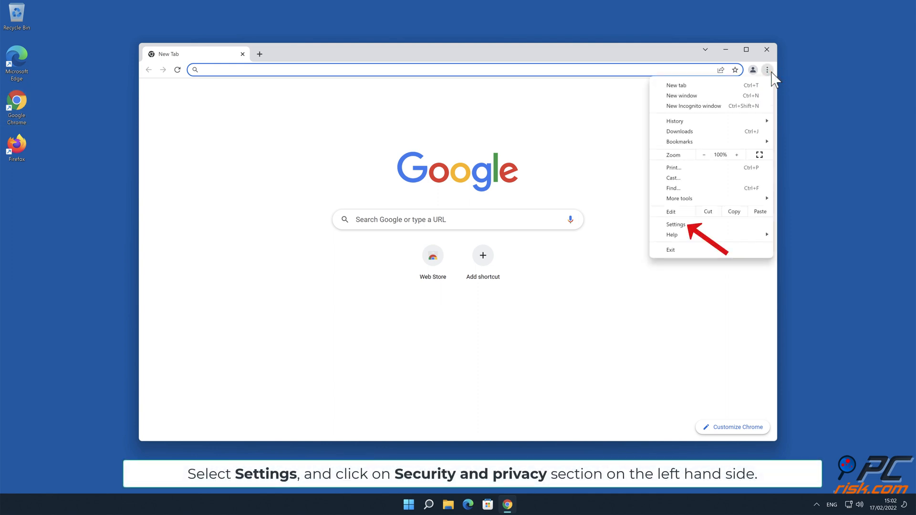
pyautogui.click(676, 224)
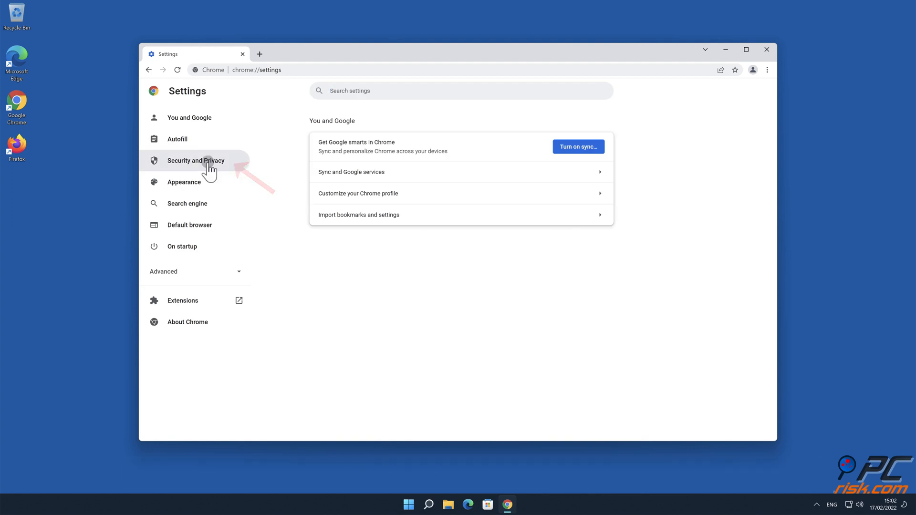
# Step: Go to Security and Privacy and scroll Site Settings down to Notifications
pyautogui.click(196, 161)
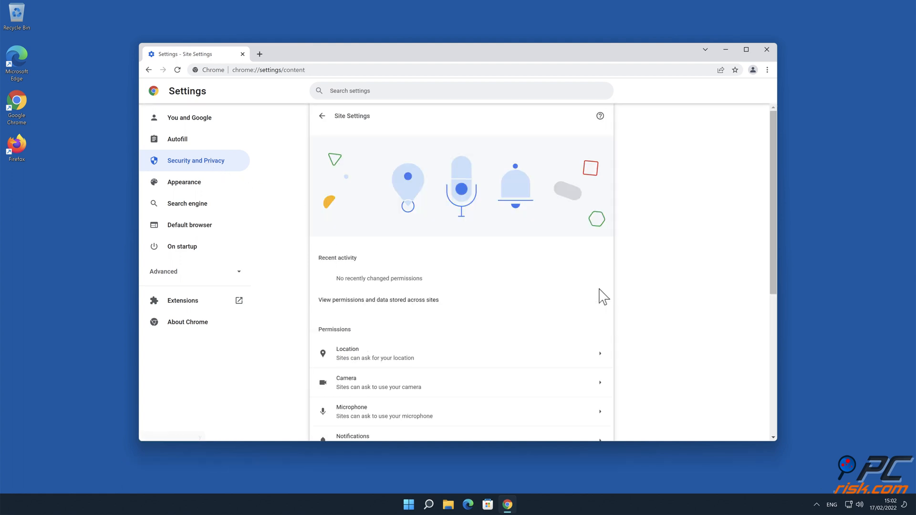
pyautogui.moveTo(688, 269)
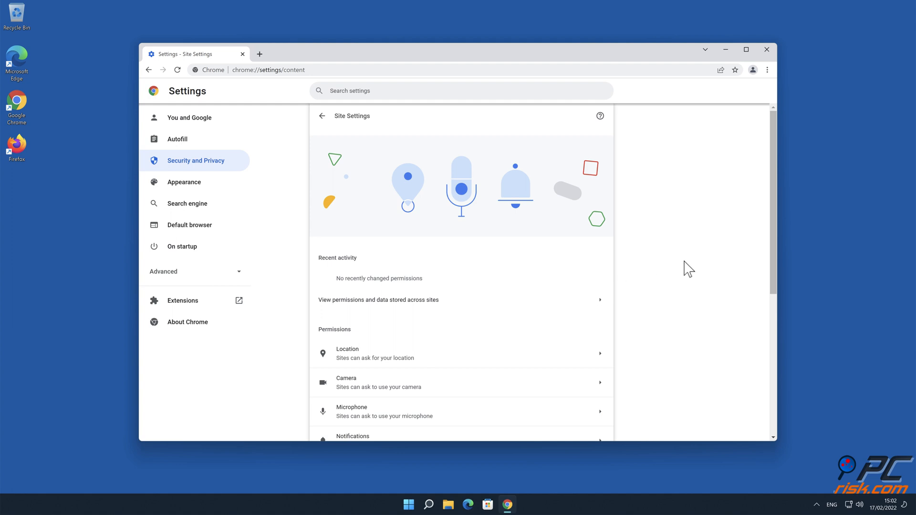
pyautogui.scroll(-3)
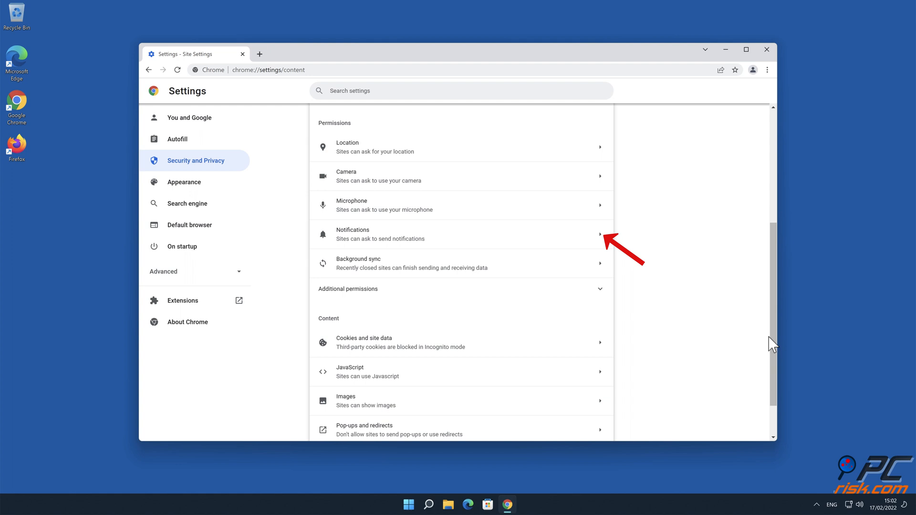
pyautogui.moveTo(715, 297)
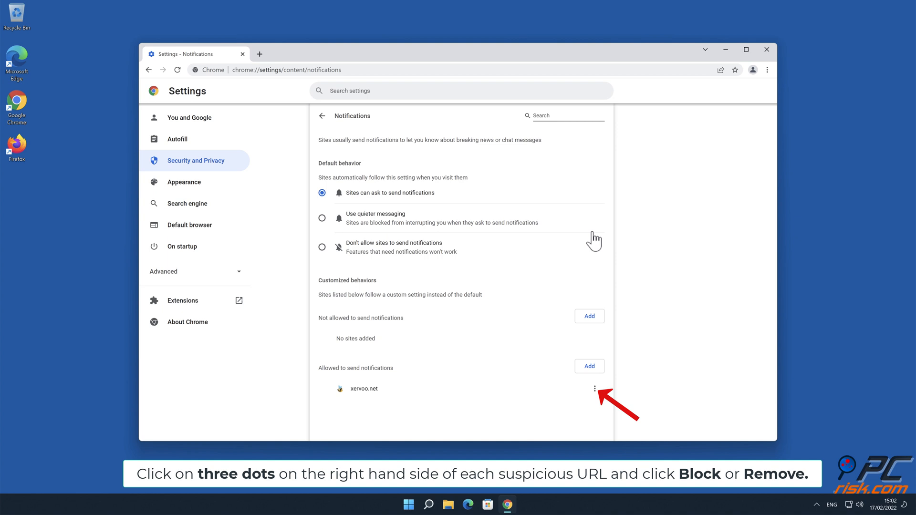
# Step: Remove xervoo.net from Chrome's allowed notification sites
pyautogui.click(595, 388)
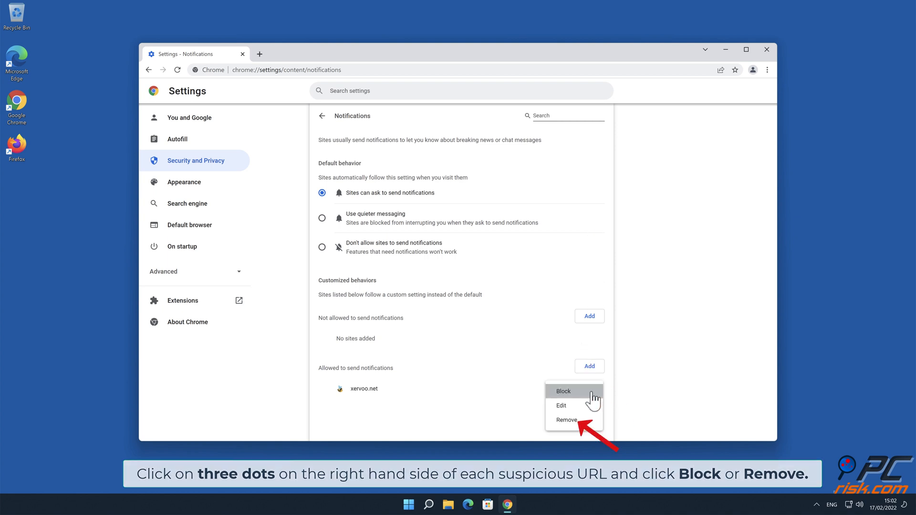
pyautogui.click(565, 419)
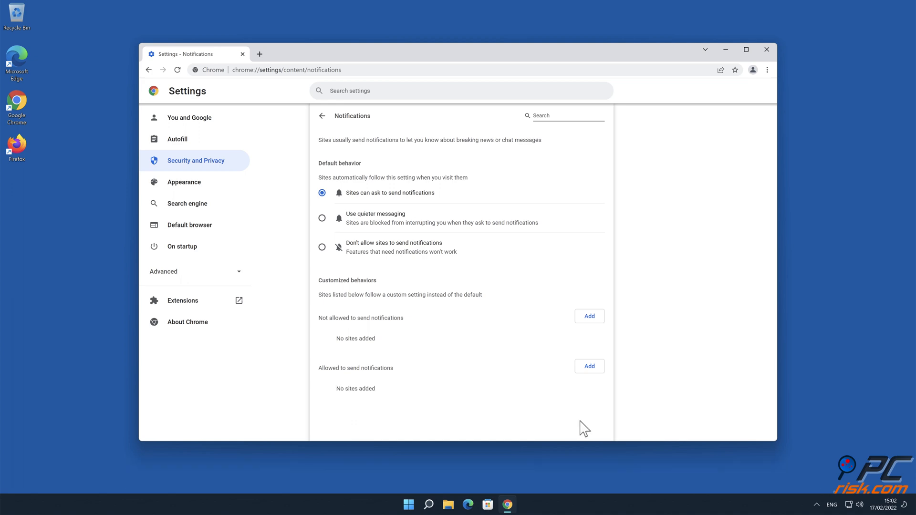
pyautogui.moveTo(768, 61)
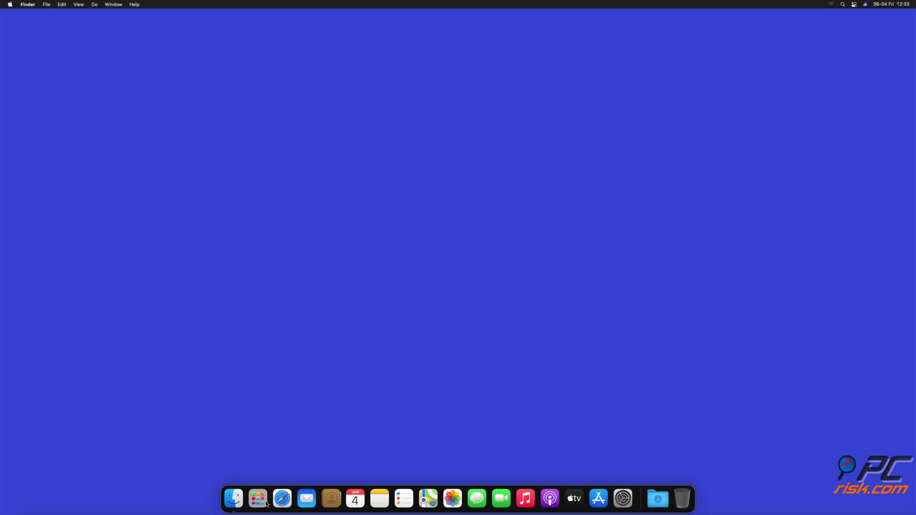
# Step: Launch Safari from the Dock and open the Safari app menu
pyautogui.click(282, 498)
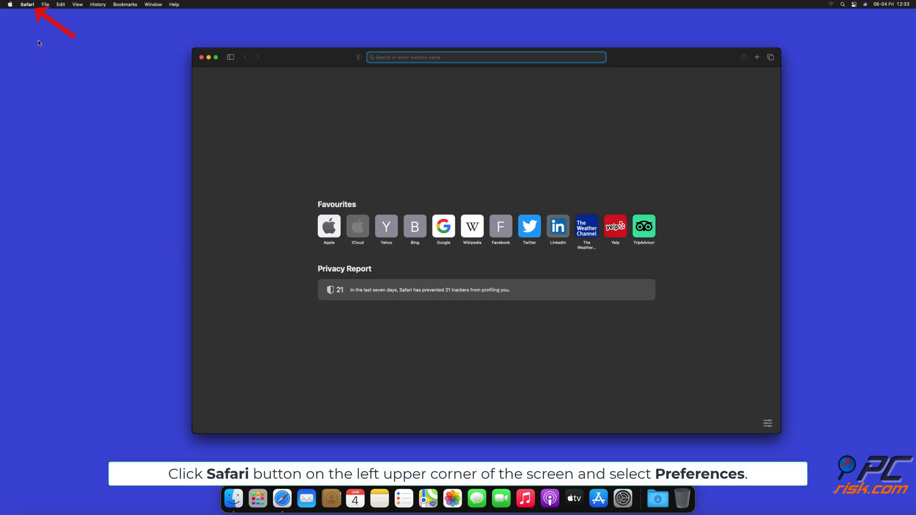
pyautogui.click(27, 4)
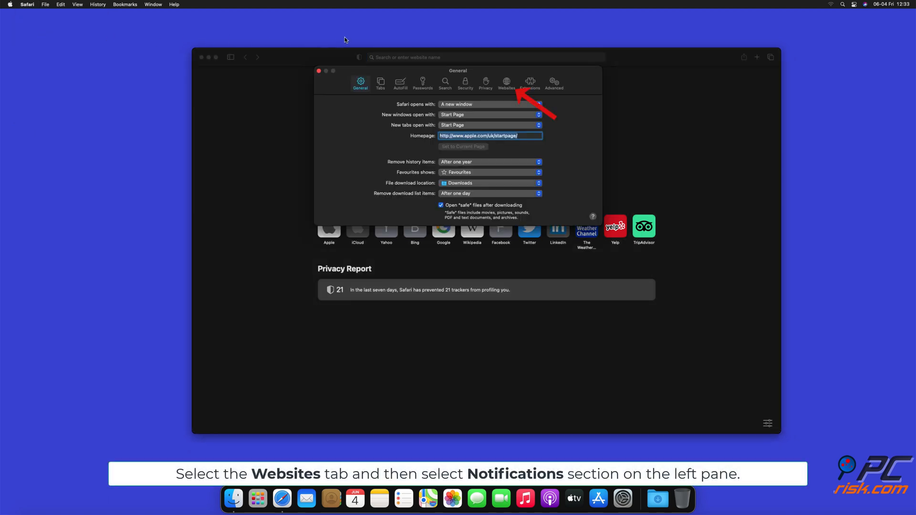
# Step: Set findmedia.biz, thehugefeed.com and watch-video.net to Deny in Websites > Notifications, then close Preferences
pyautogui.click(506, 81)
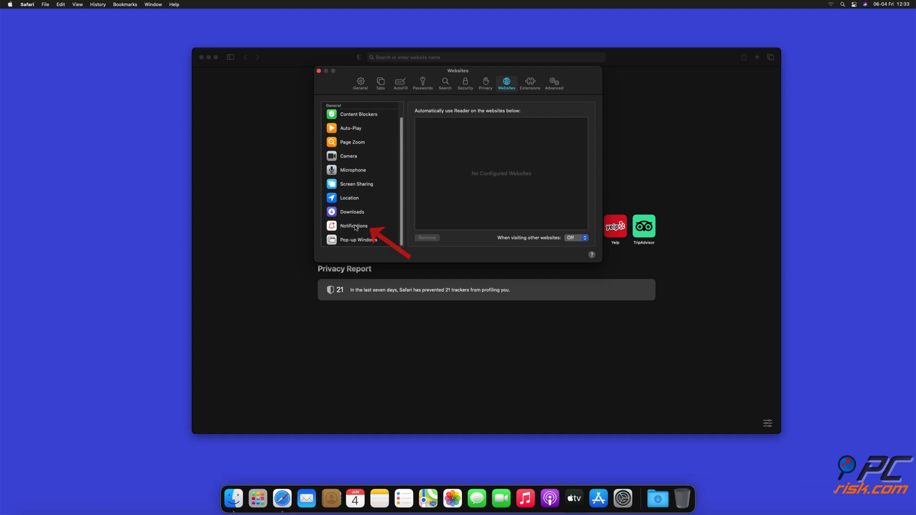
pyautogui.click(353, 226)
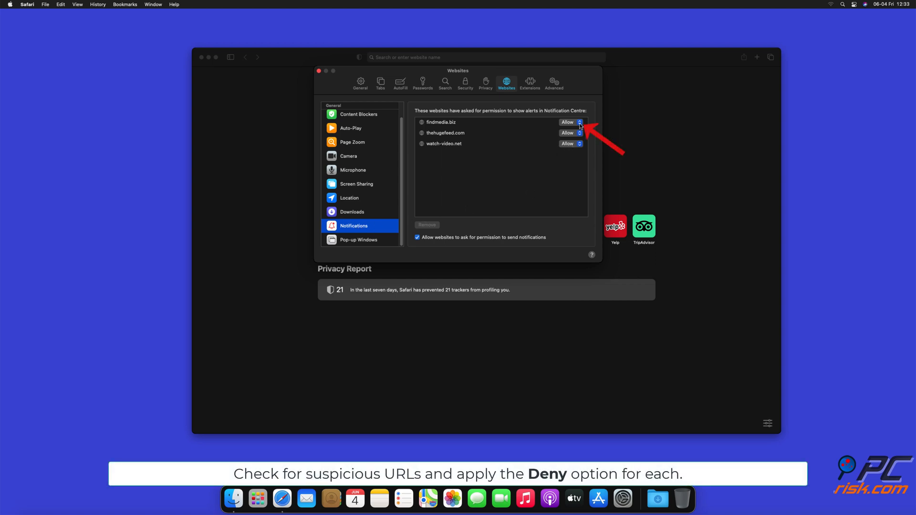
pyautogui.click(571, 122)
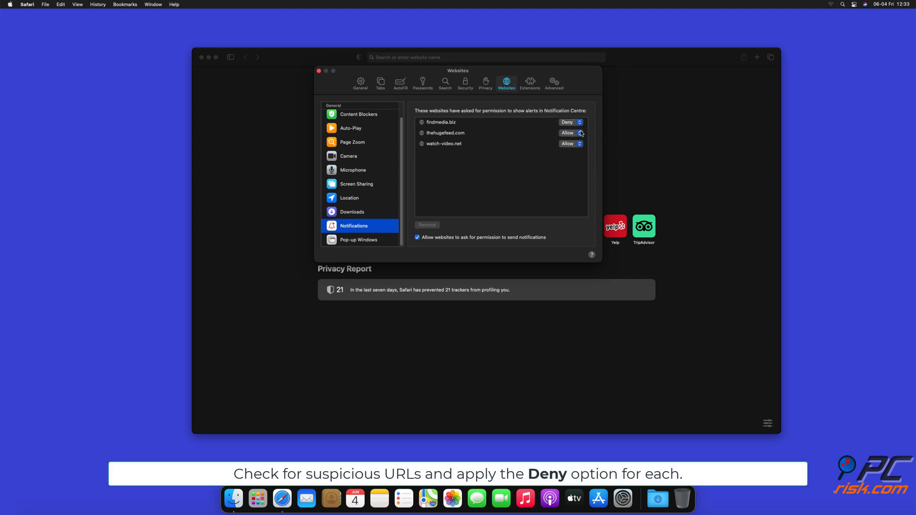
pyautogui.click(571, 132)
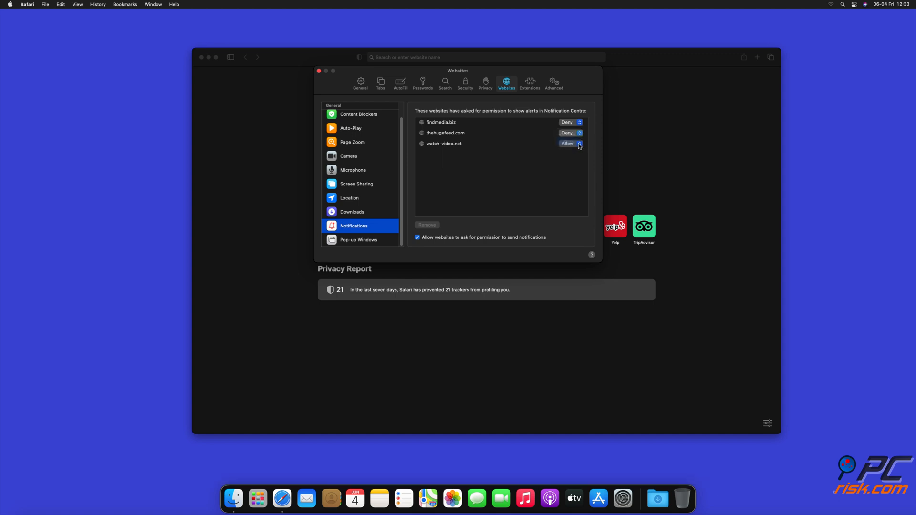
pyautogui.click(570, 143)
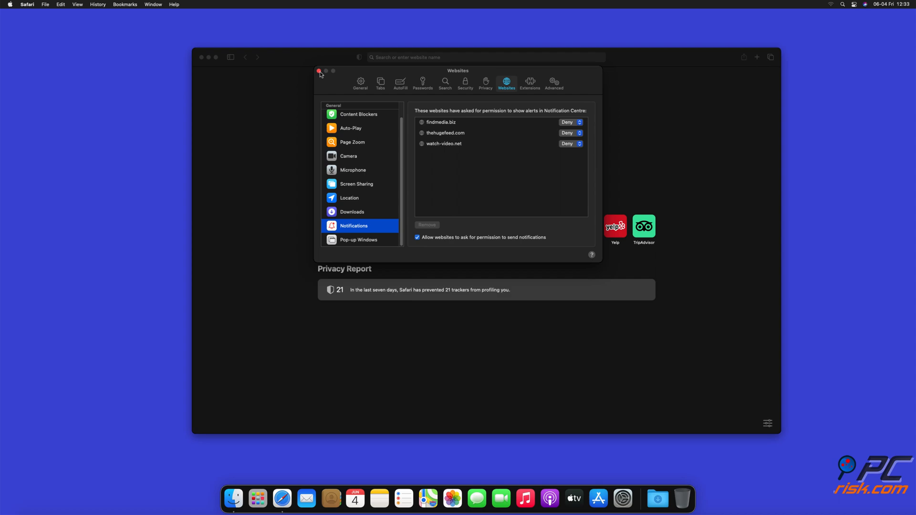
pyautogui.click(320, 71)
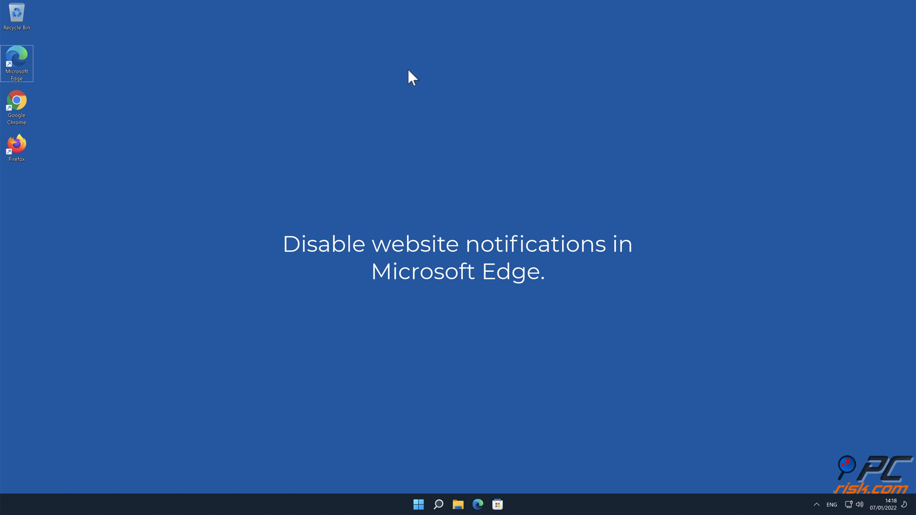
# Step: Launch Edge from its desktop shortcut and go to Settings via the three-dot menu
pyautogui.doubleClick(16, 63)
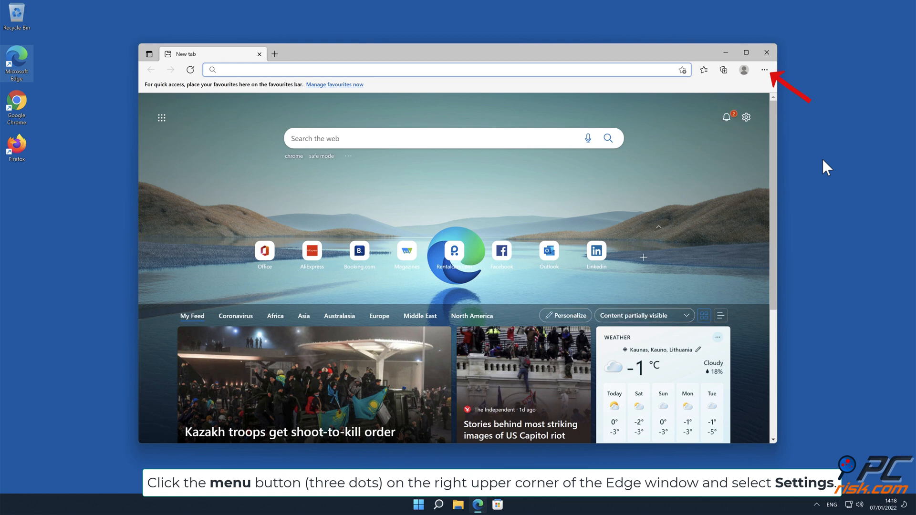
pyautogui.click(764, 69)
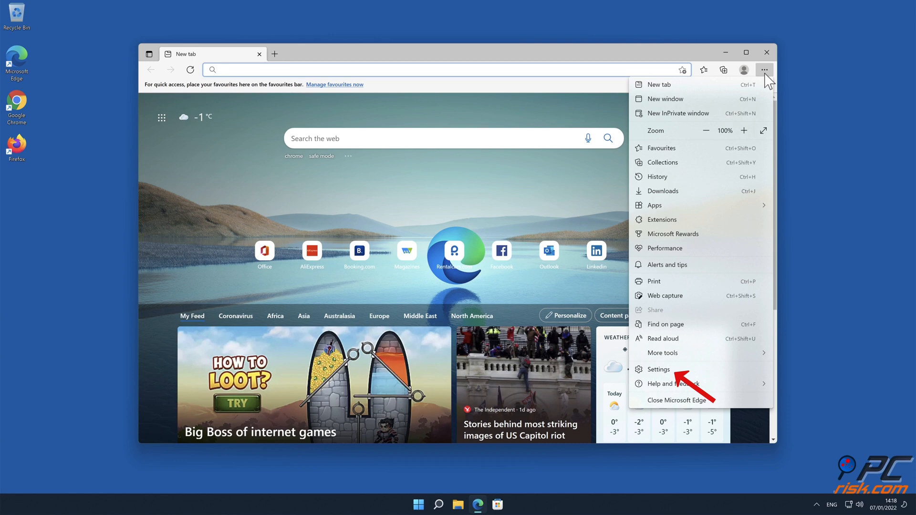
pyautogui.click(658, 369)
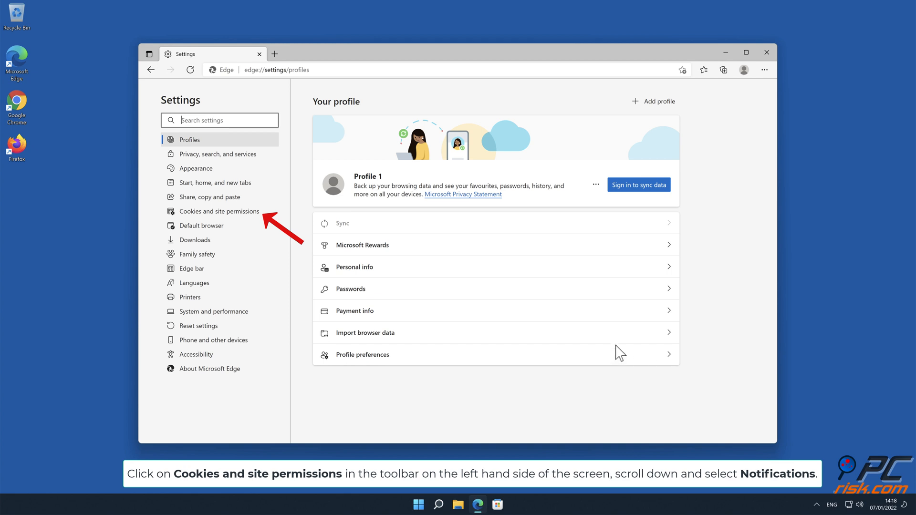
# Step: In Edge's Cookies and site permissions, remove news-cazefo.cc, findmyonlineresources.com and phonestar.info from allowed notifications
pyautogui.click(219, 211)
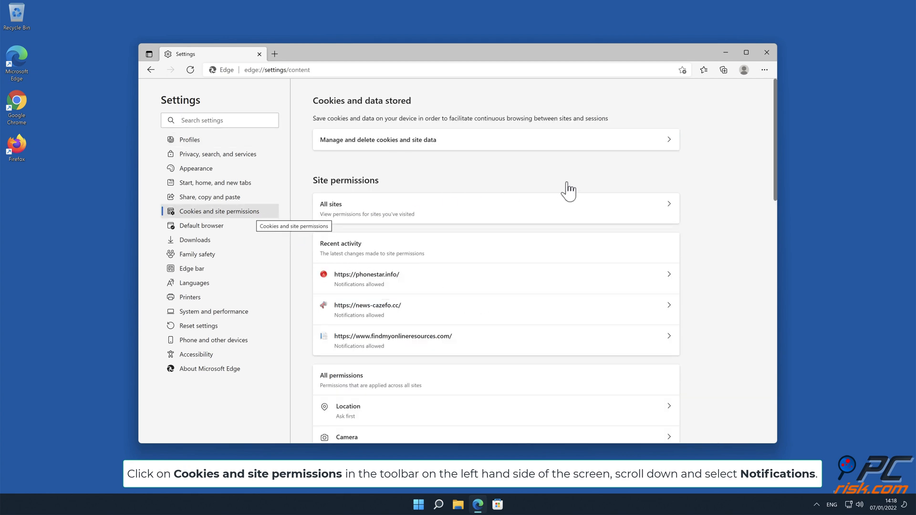
pyautogui.scroll(-3)
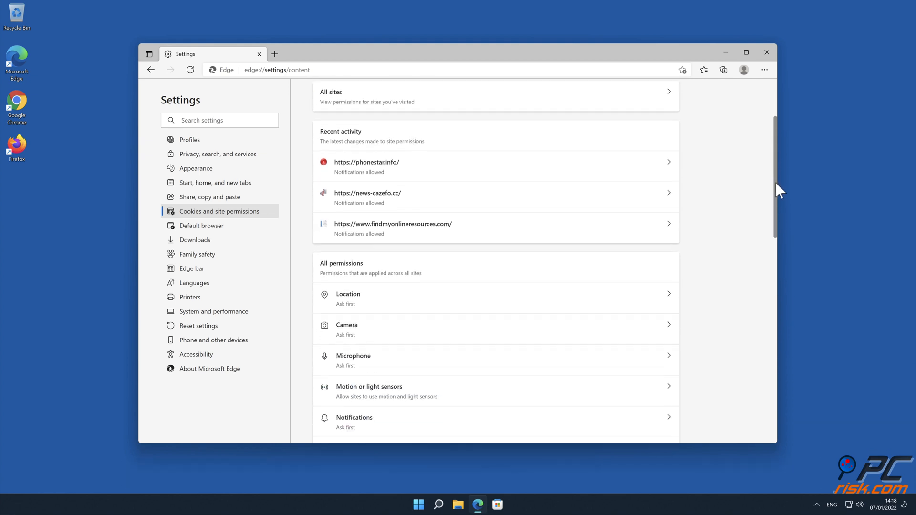
pyautogui.scroll(-3)
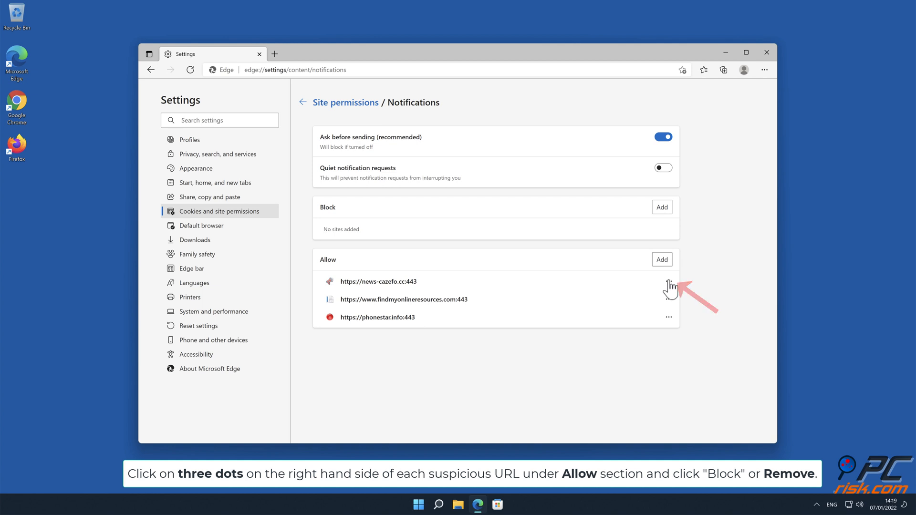
pyautogui.click(668, 281)
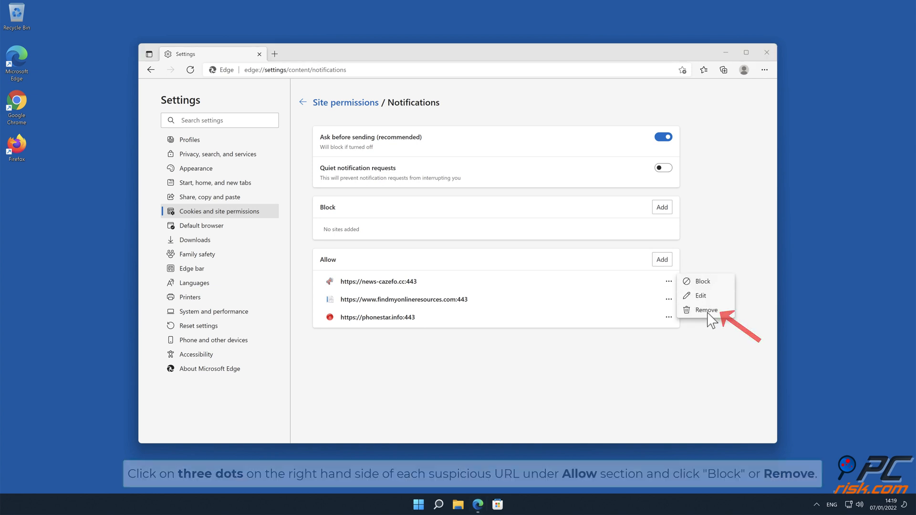
pyautogui.click(705, 310)
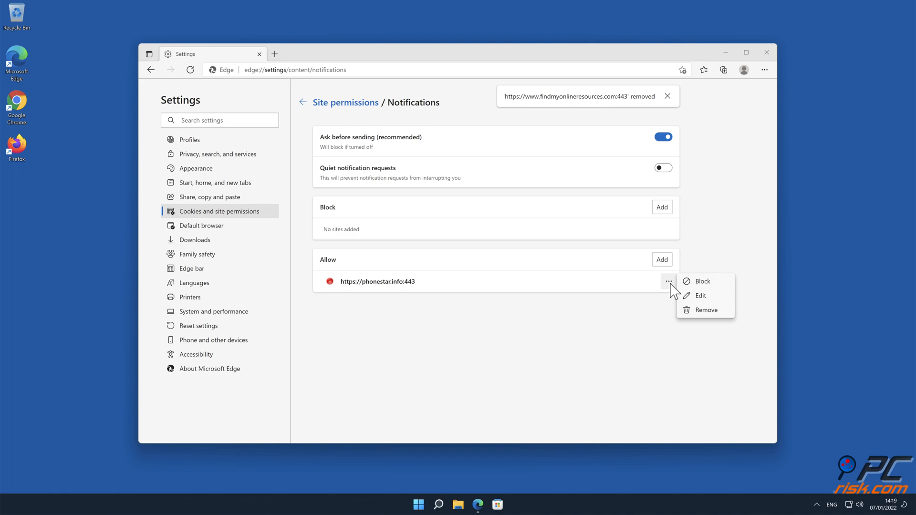
pyautogui.click(706, 310)
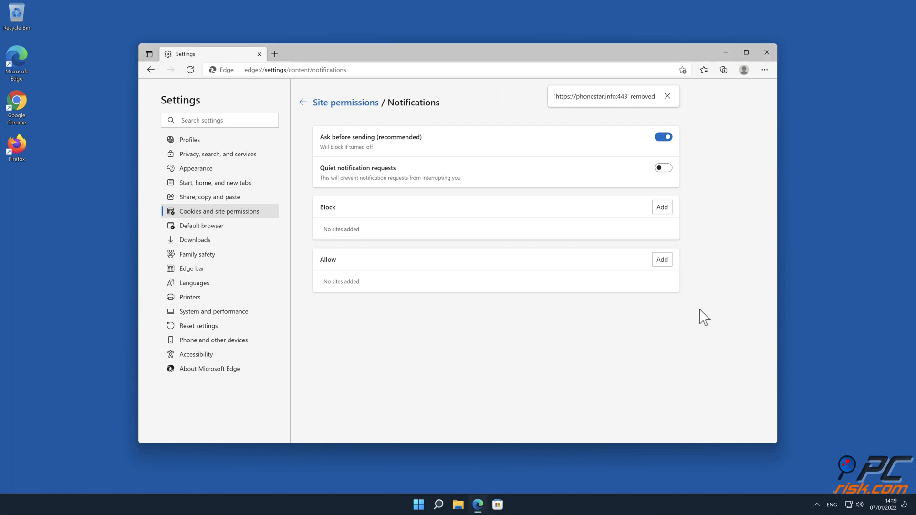
pyautogui.click(767, 52)
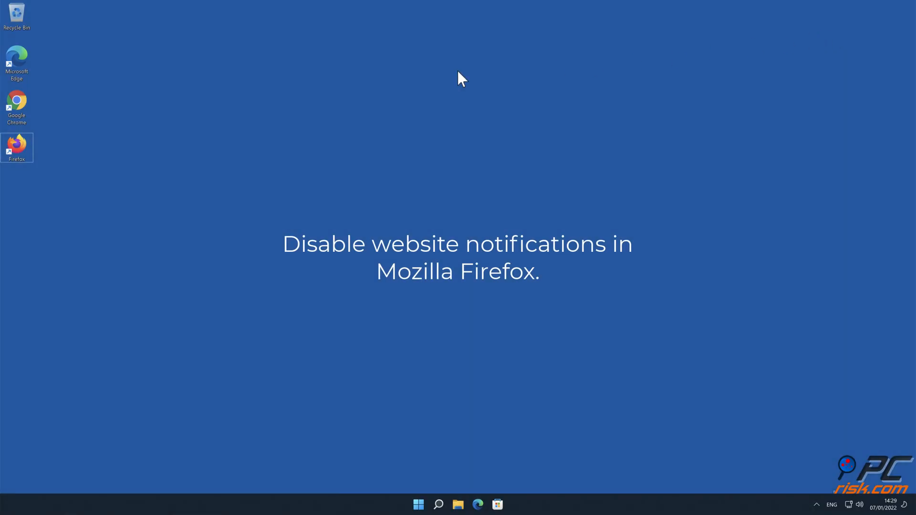
# Step: Launch Firefox and open its Settings from the main menu
pyautogui.doubleClick(16, 147)
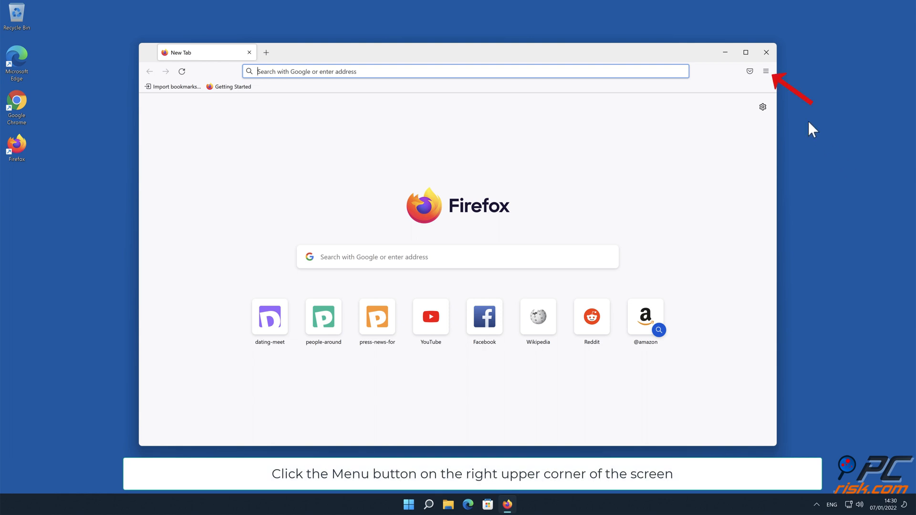
pyautogui.click(766, 71)
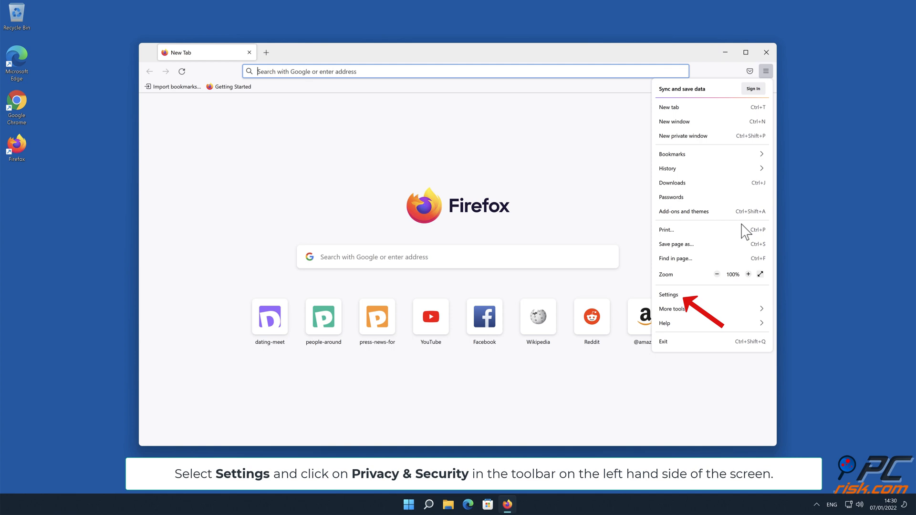
pyautogui.click(668, 295)
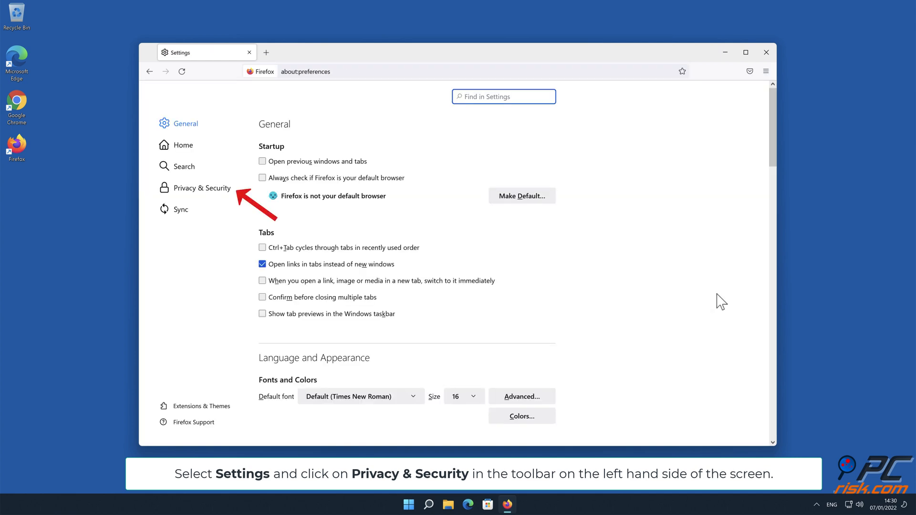
pyautogui.moveTo(586, 281)
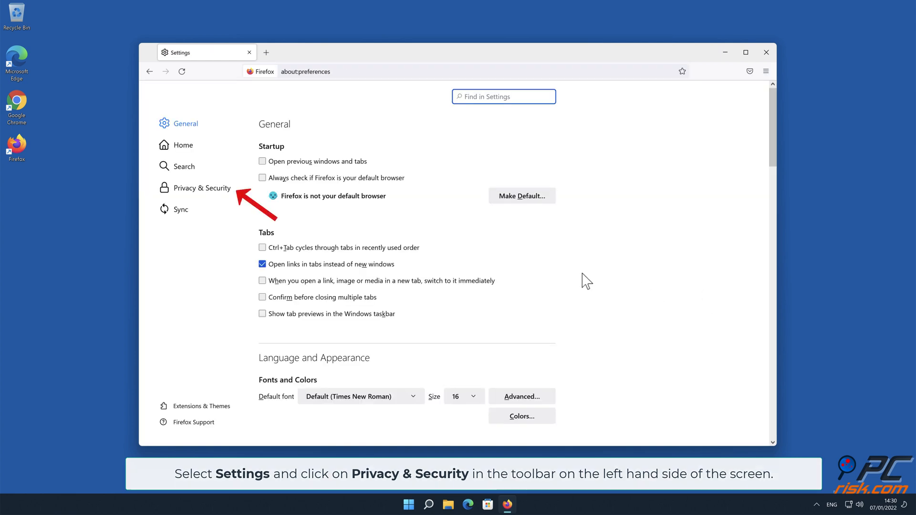
# Step: Open Notification Permissions under Privacy & Security's Permissions section
pyautogui.click(203, 188)
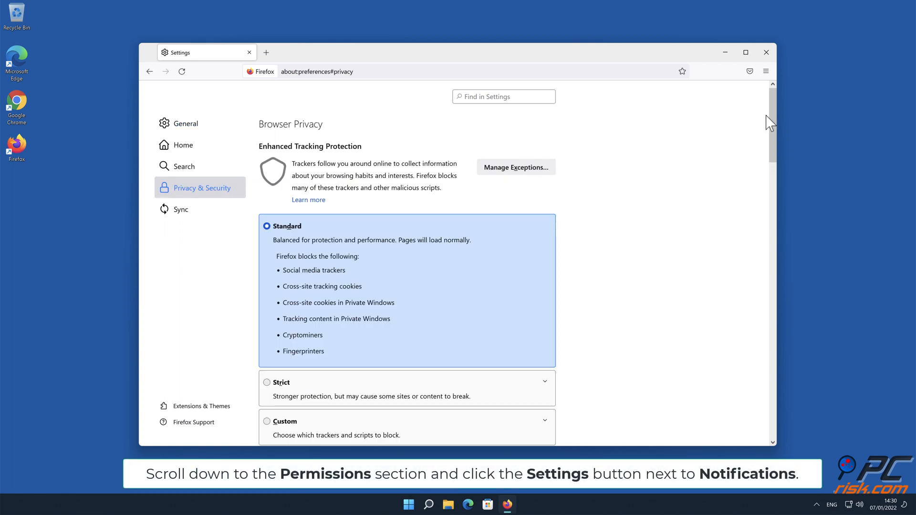
pyautogui.scroll(-3)
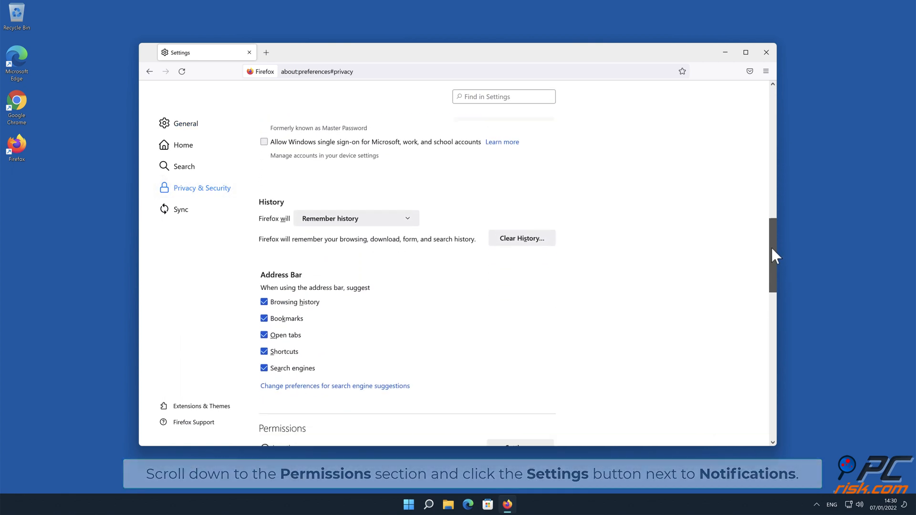
pyautogui.scroll(-3)
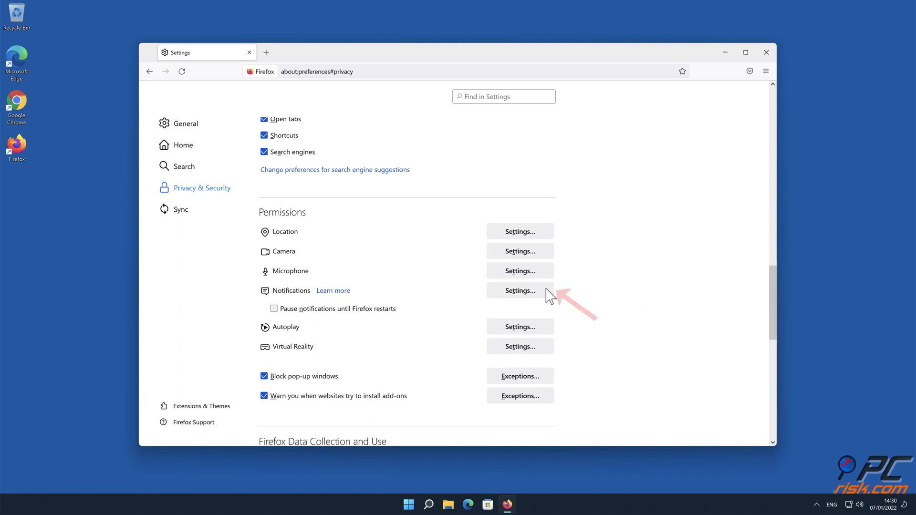
pyautogui.click(519, 291)
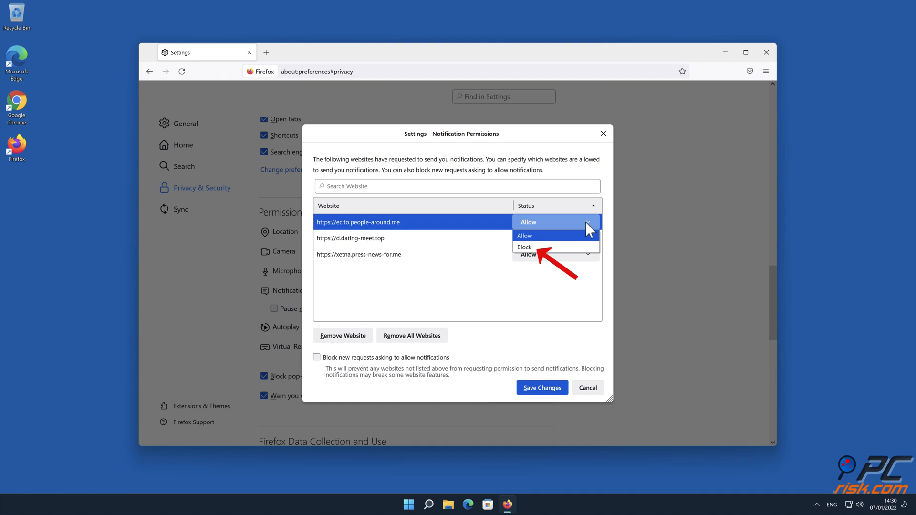
# Step: Block eclto.people-around.me, d.dating-meet.top and xetna.press-news-for.me, save the changes, and close Firefox
pyautogui.click(524, 247)
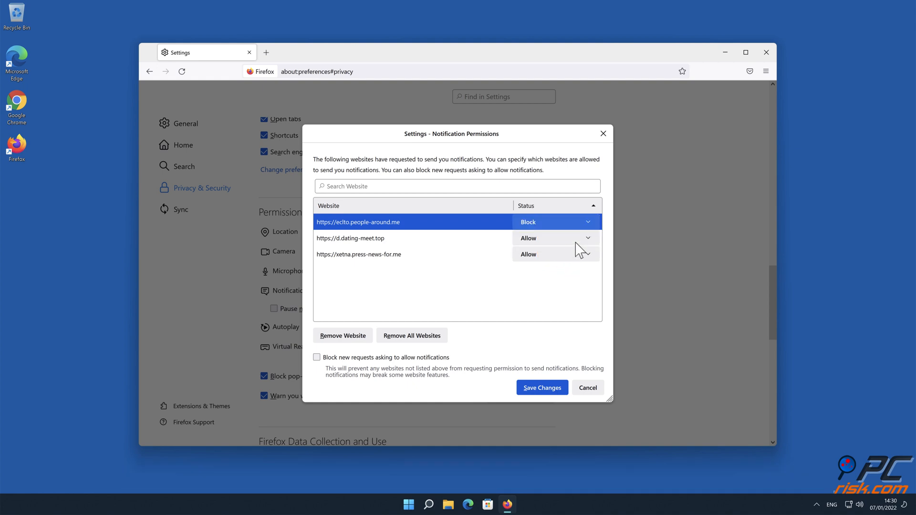
pyautogui.click(582, 238)
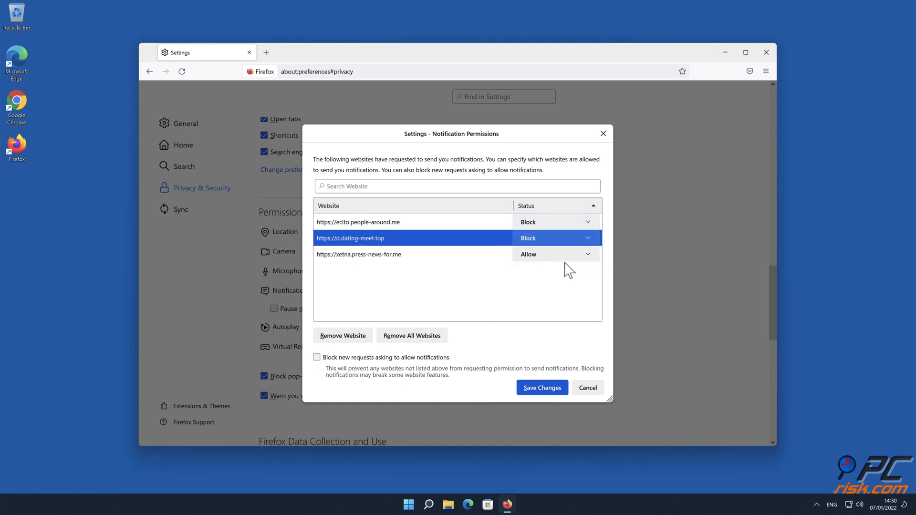
pyautogui.click(555, 253)
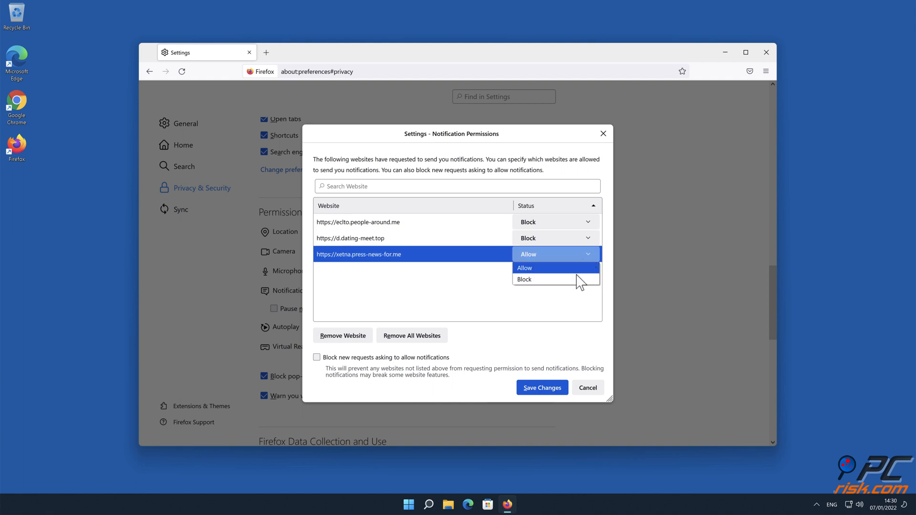
pyautogui.click(524, 280)
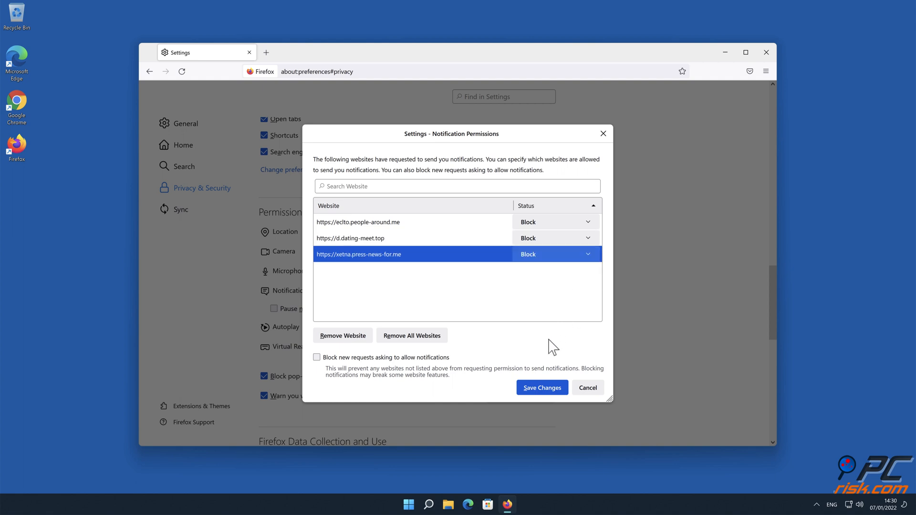
pyautogui.click(540, 388)
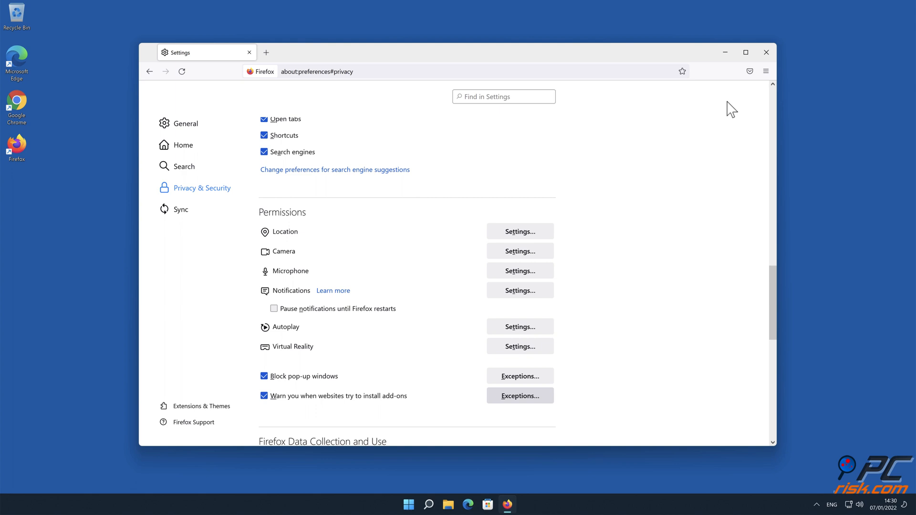
pyautogui.click(766, 52)
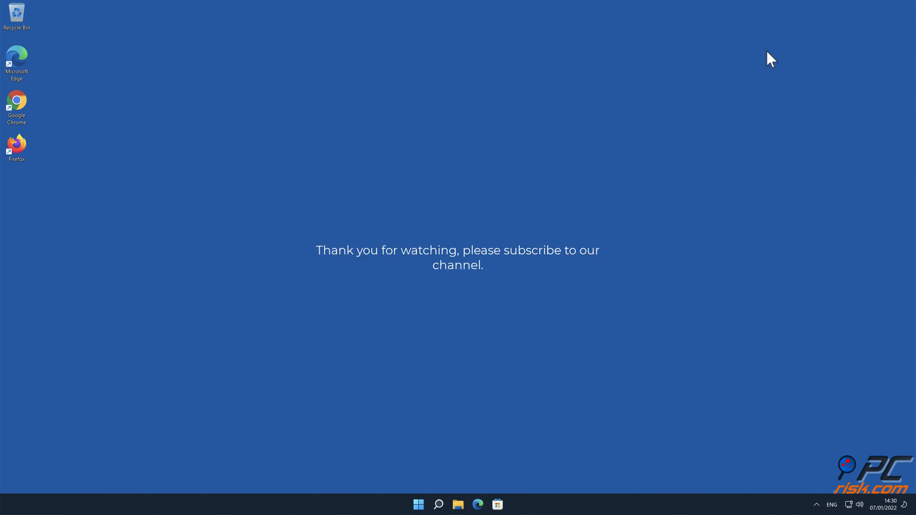